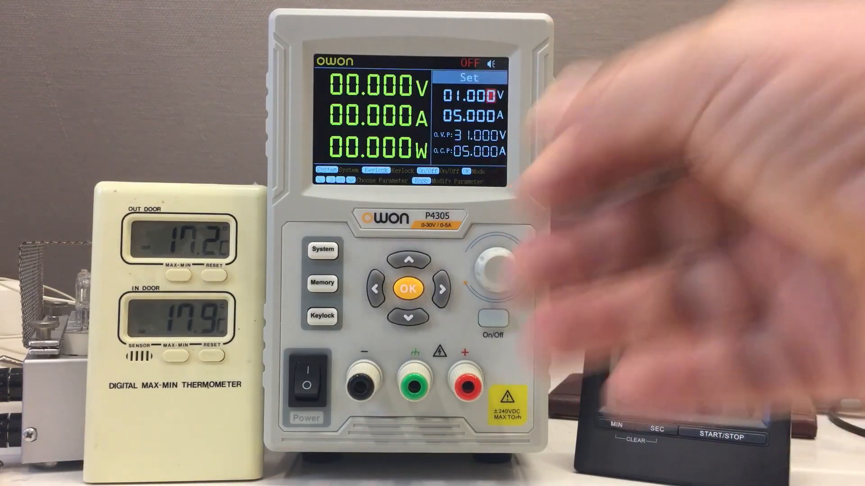
pyautogui.click(720, 438)
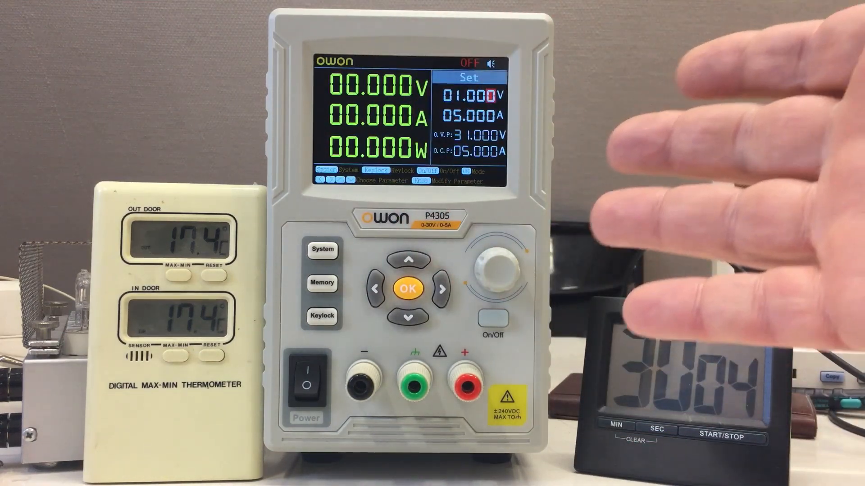
pyautogui.click(307, 380)
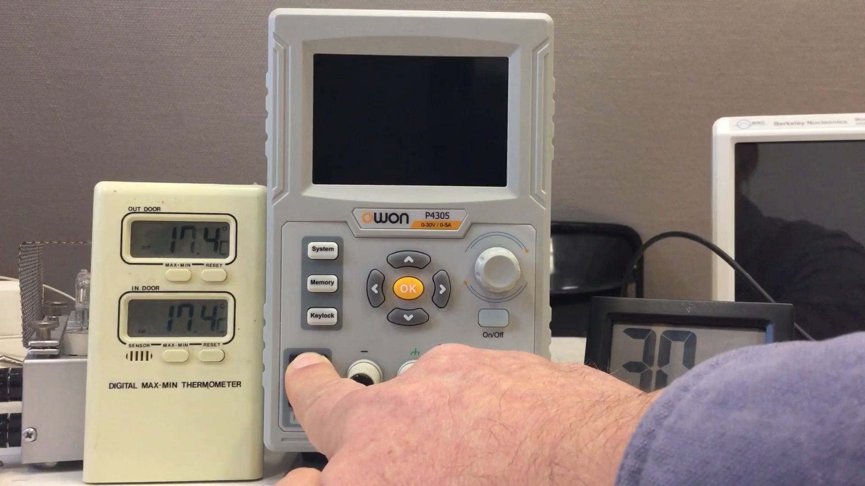
pyautogui.click(306, 369)
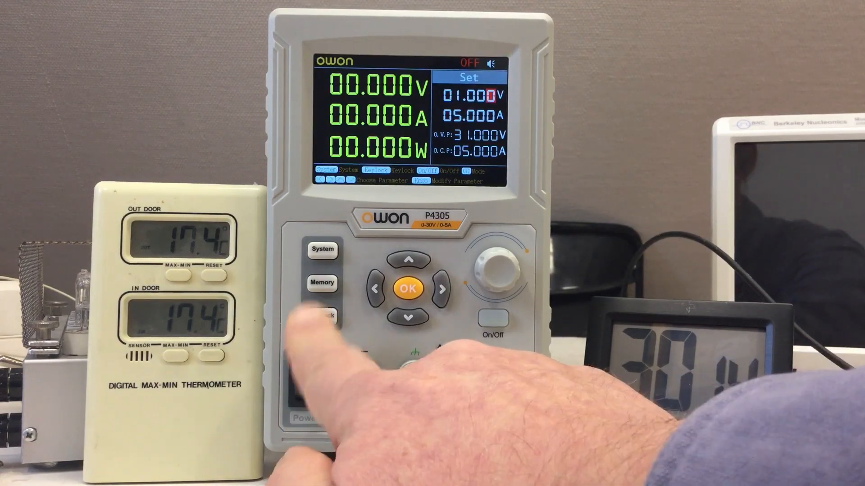
pyautogui.click(304, 369)
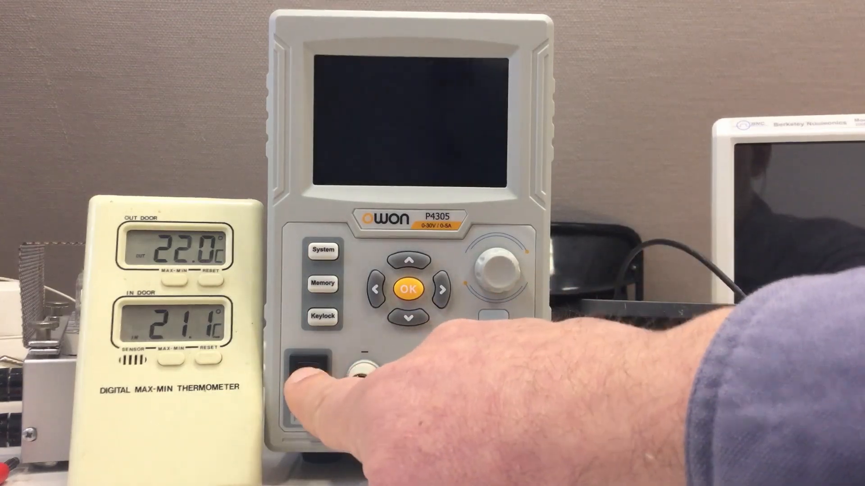
pyautogui.click(307, 375)
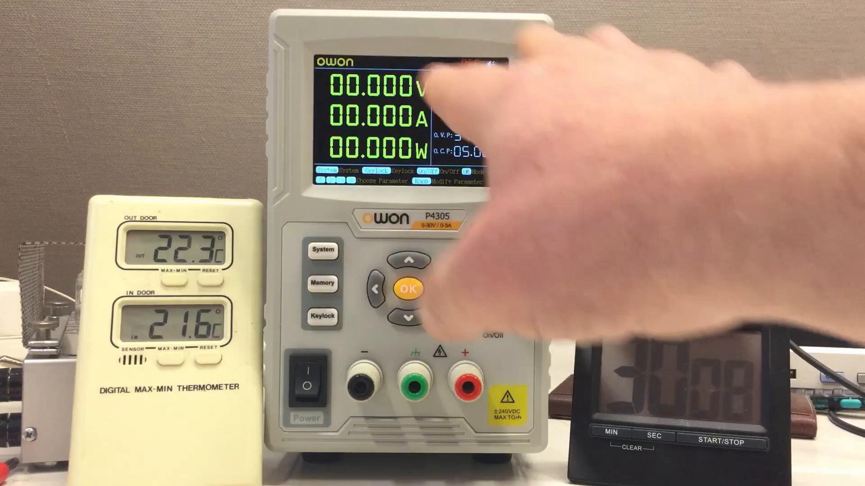
pyautogui.click(404, 289)
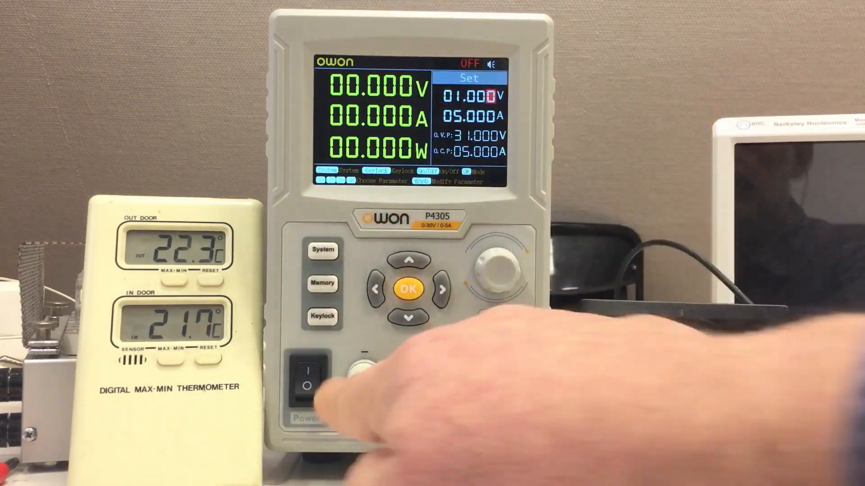
pyautogui.click(311, 378)
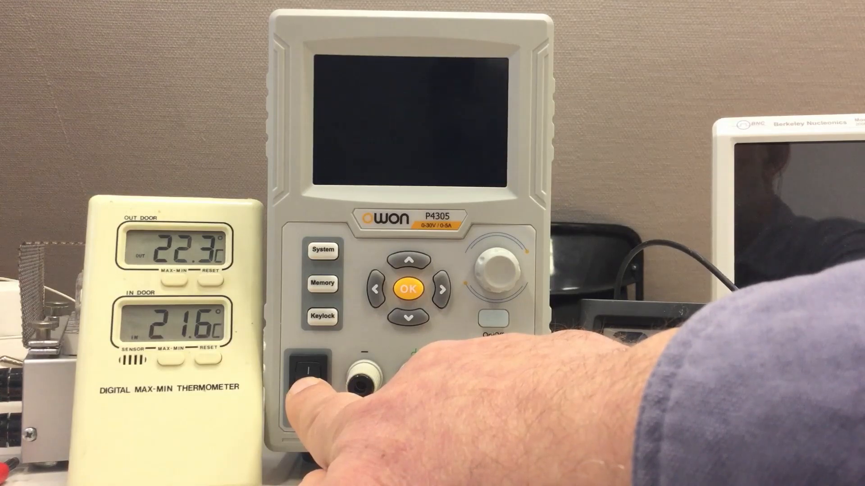
pyautogui.click(309, 374)
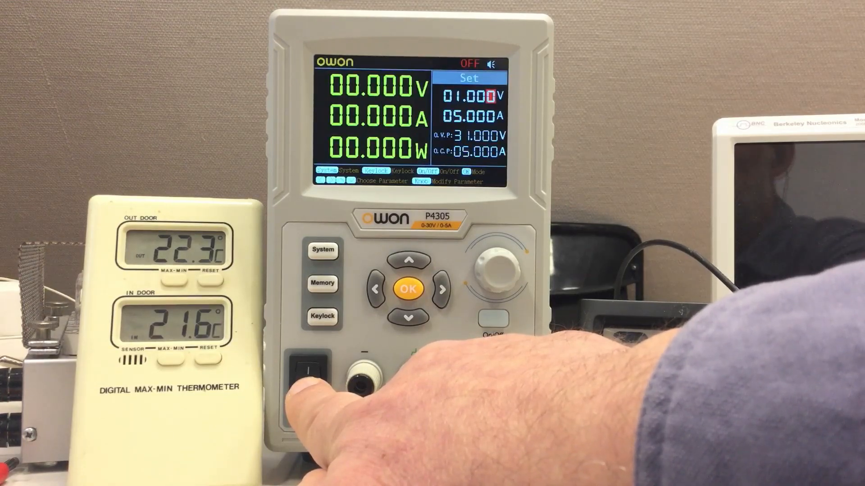
pyautogui.click(308, 364)
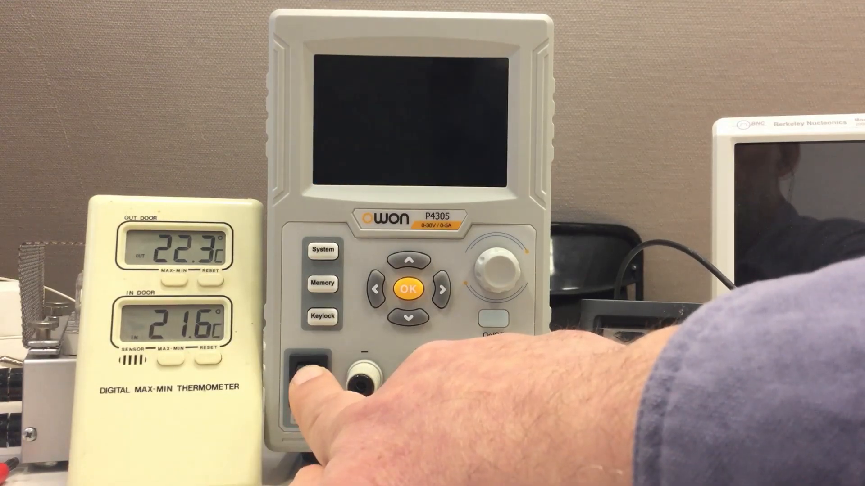
pyautogui.click(308, 366)
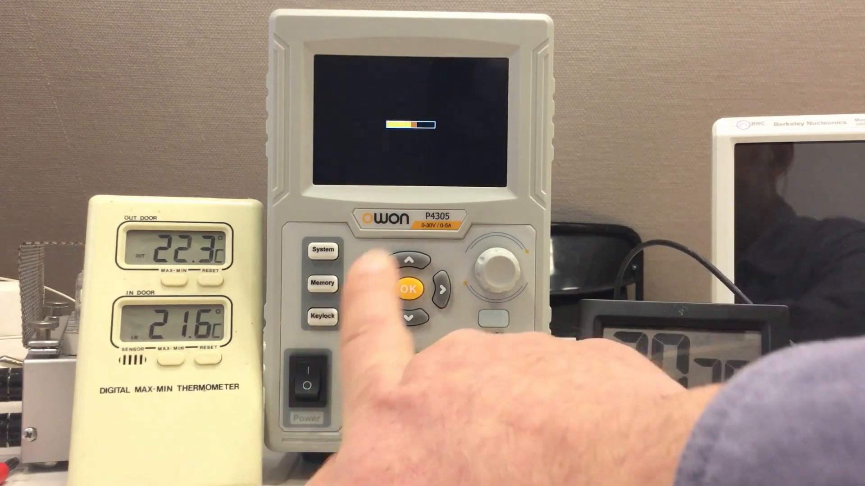
pyautogui.click(407, 289)
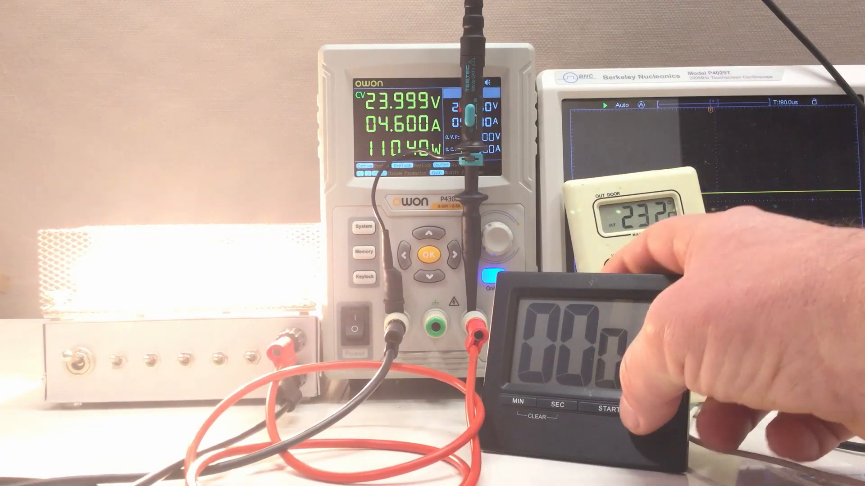
pyautogui.click(606, 407)
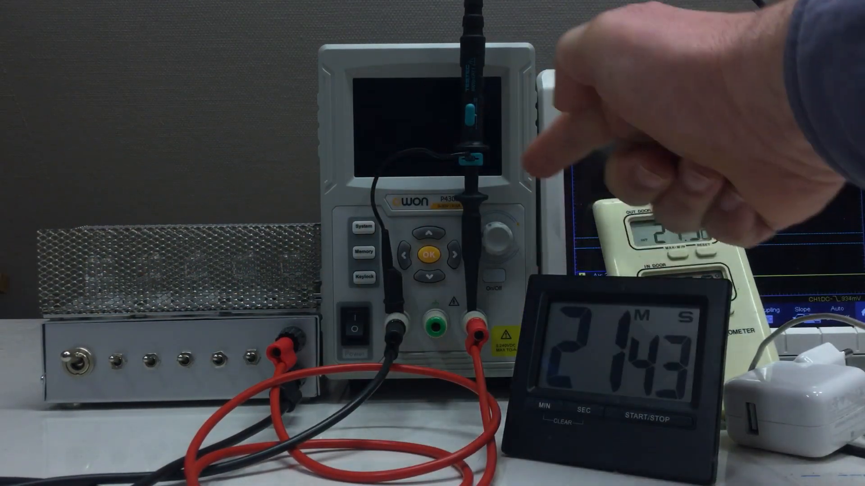
pyautogui.click(490, 278)
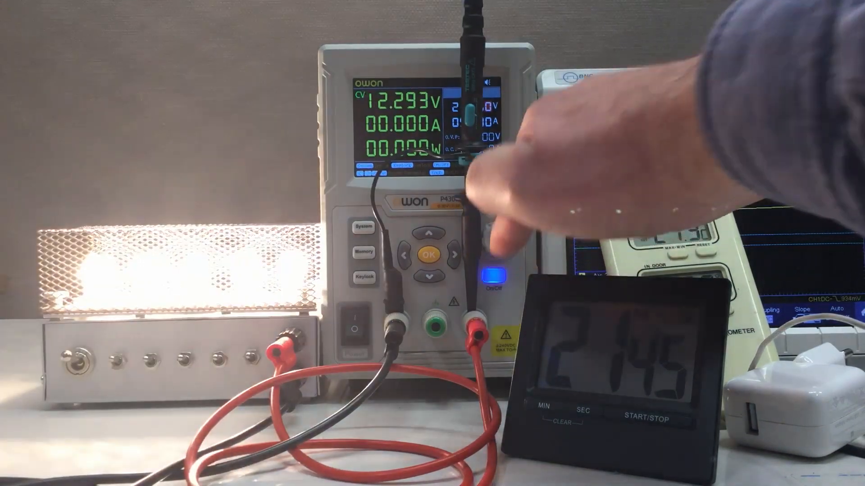